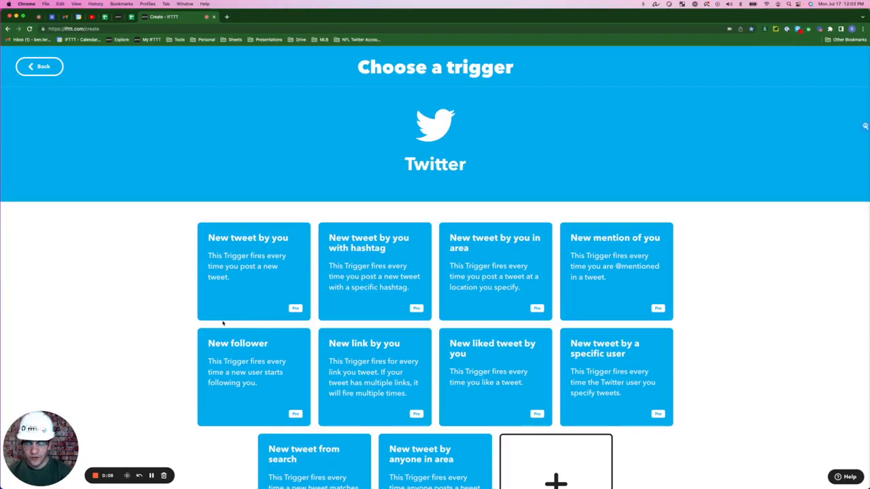
pyautogui.moveTo(233, 362)
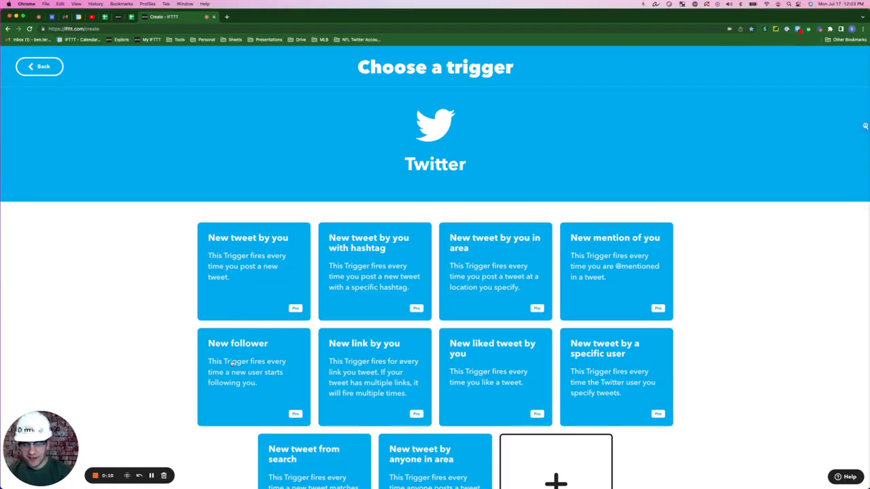
# Set Twitter's 'New follower' as the applet's If trigger
pyautogui.click(253, 377)
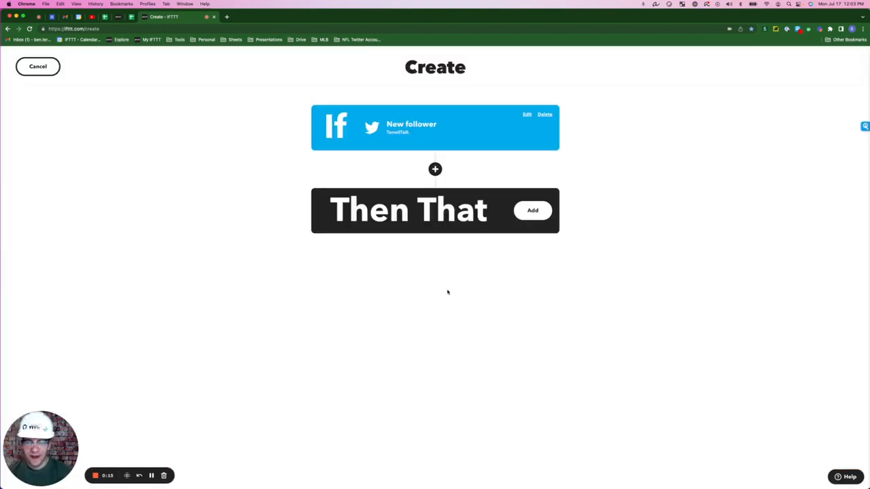
pyautogui.moveTo(408, 303)
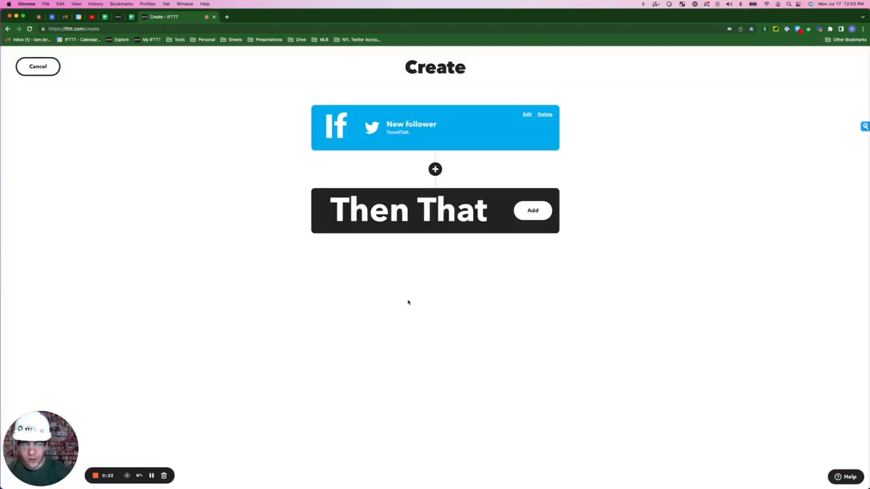
pyautogui.moveTo(467, 279)
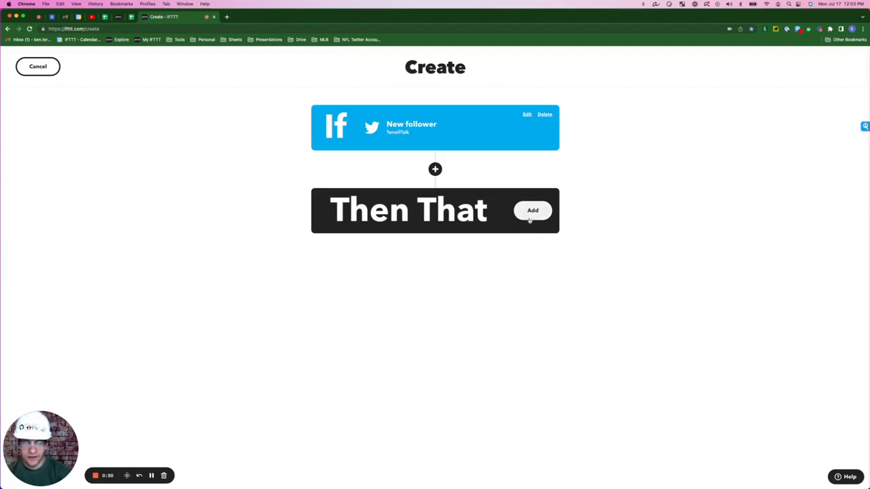
# Add a 'Send me an SMS' action that texts about each new follower
pyautogui.click(532, 210)
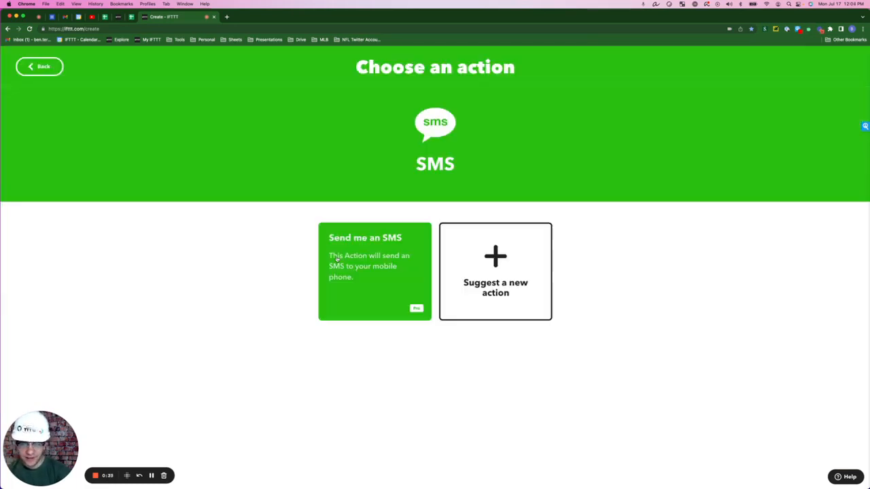
pyautogui.click(375, 272)
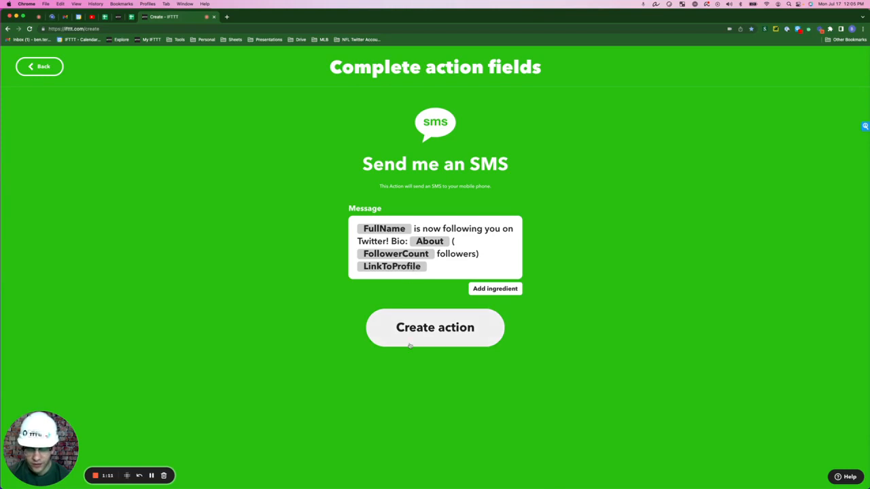
pyautogui.click(435, 327)
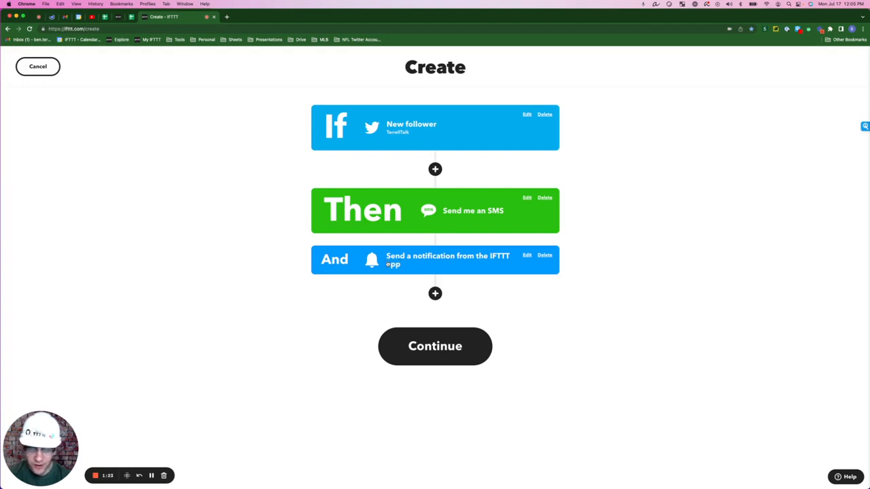
# Add further action steps: two Create task actions and an 'Add row to spreadsheet' action
pyautogui.click(435, 293)
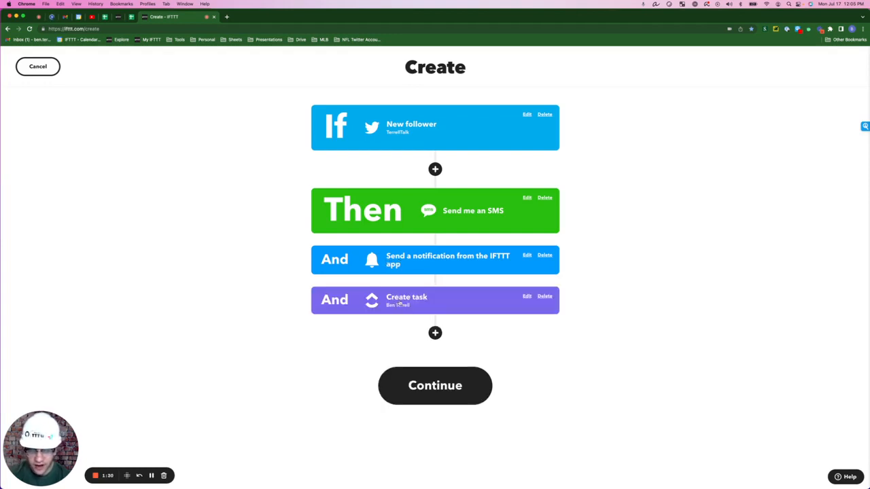
pyautogui.click(435, 333)
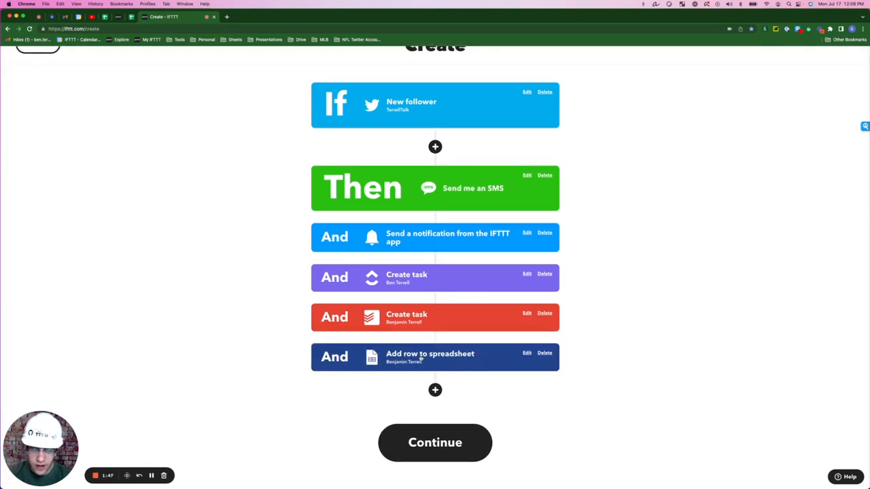
pyautogui.moveTo(495, 360)
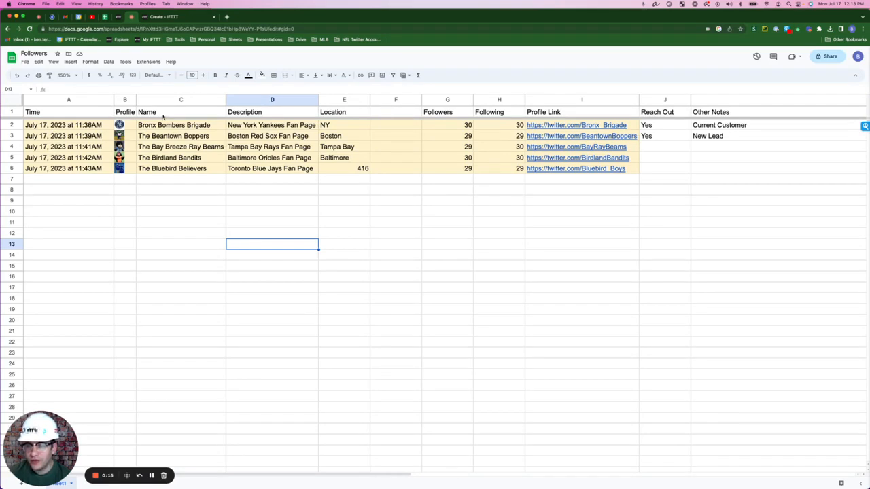
pyautogui.moveTo(339, 116)
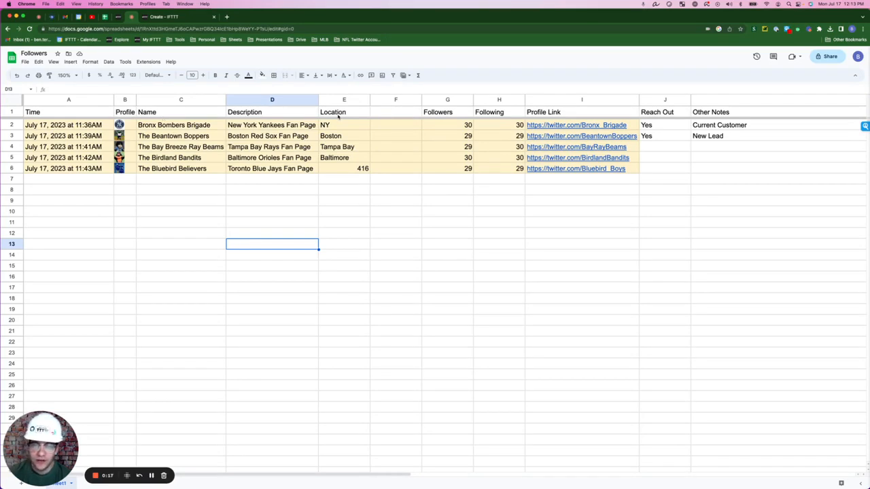
pyautogui.moveTo(460, 114)
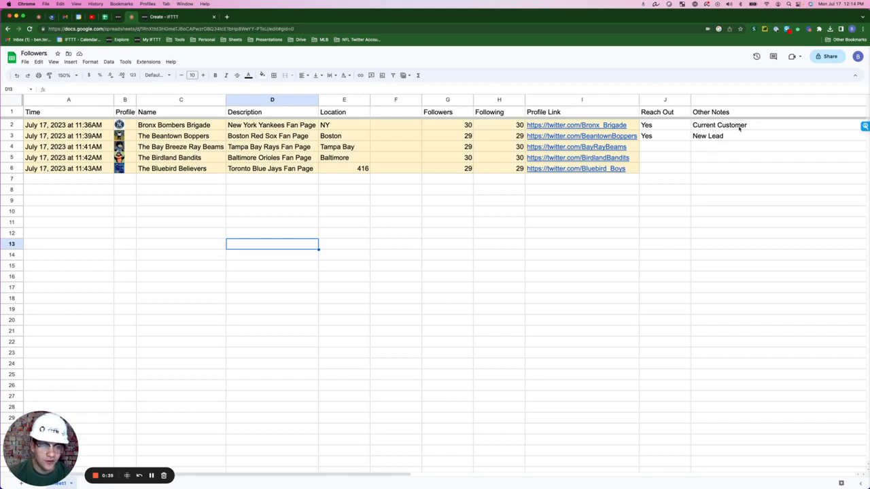
pyautogui.moveTo(729, 137)
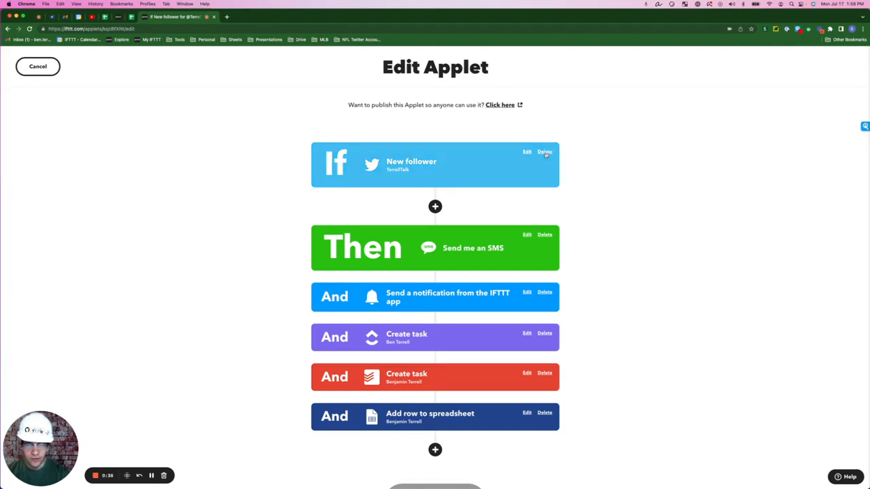
# Replace the New follower trigger with Twitter's 'New mention of you' trigger
pyautogui.click(544, 151)
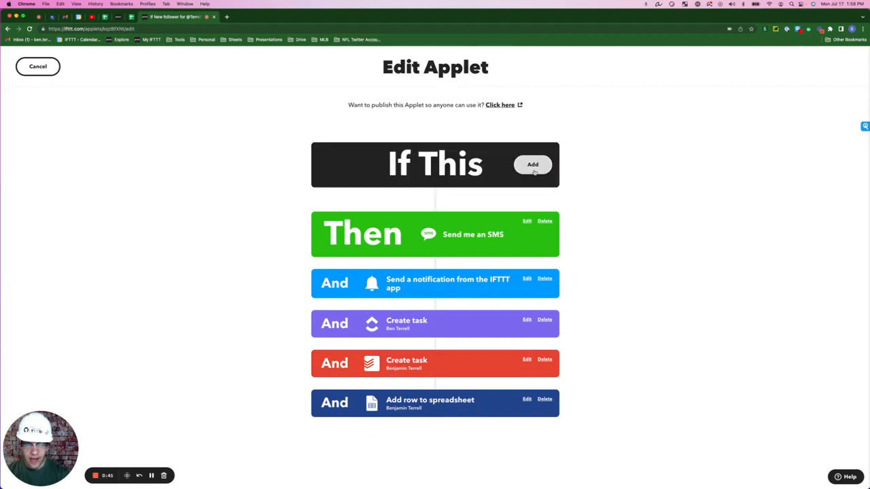
pyautogui.click(532, 165)
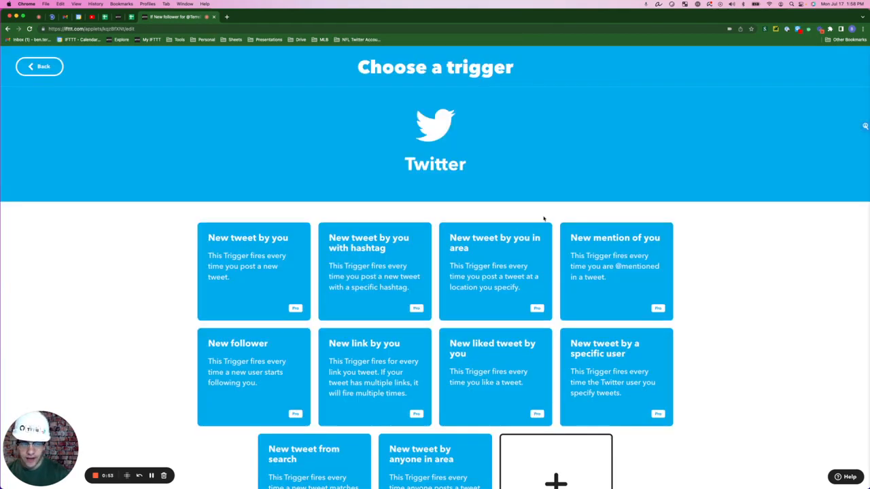
pyautogui.moveTo(608, 258)
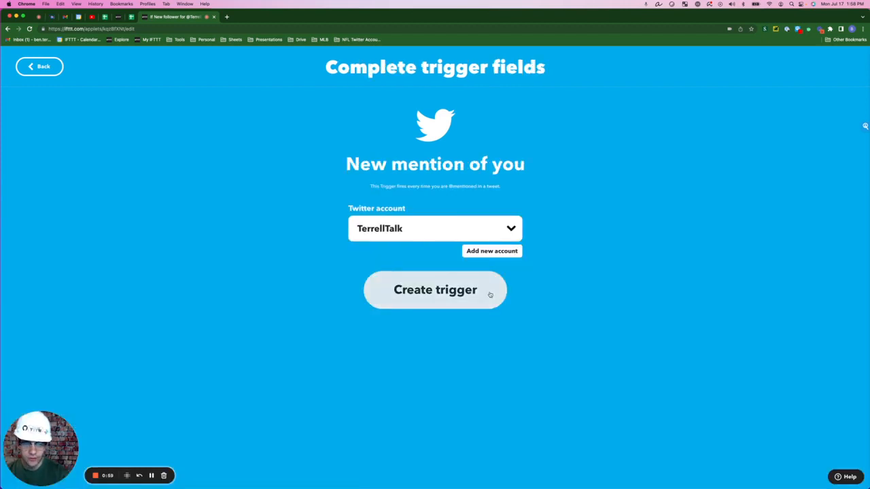
pyautogui.click(435, 289)
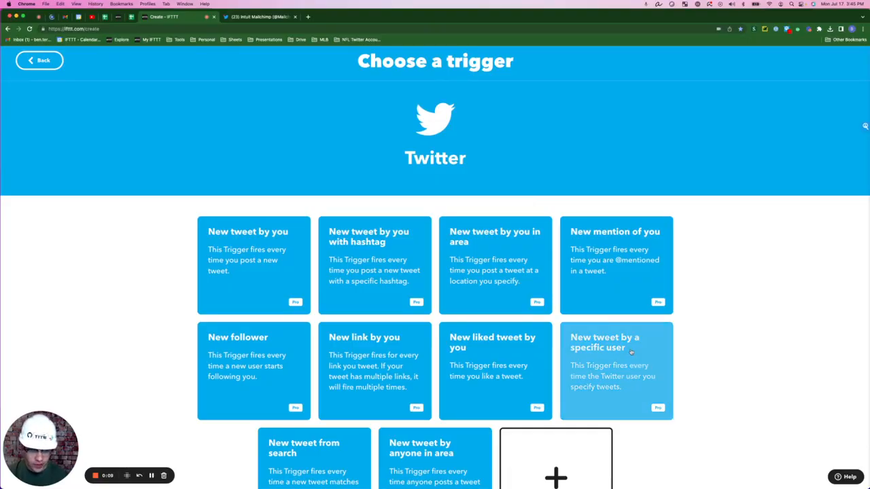
pyautogui.click(615, 342)
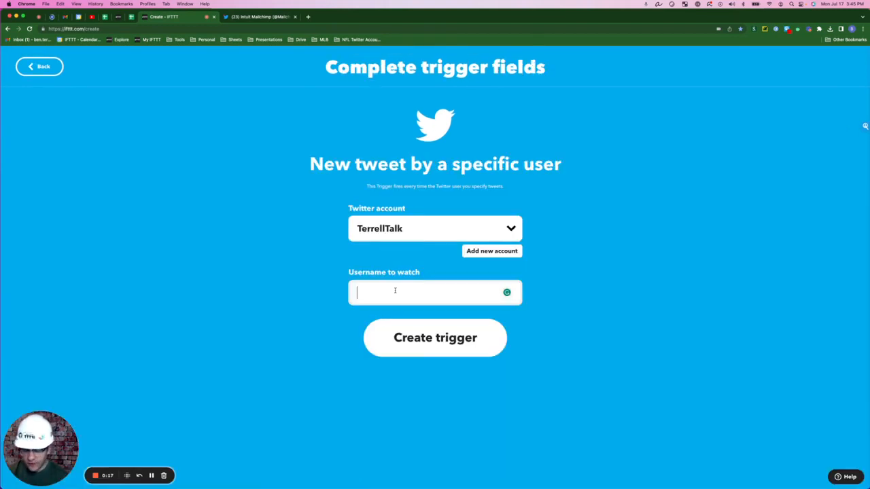
pyautogui.write('@Mailchimp')
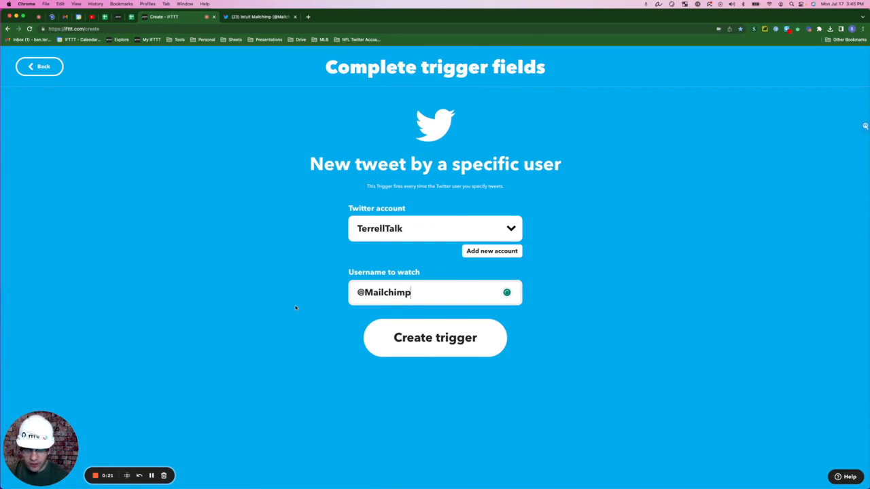
pyautogui.moveTo(305, 307)
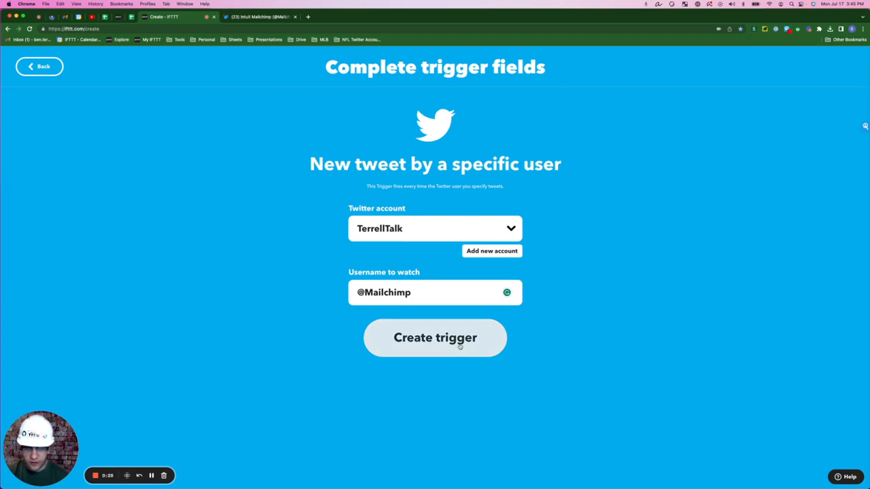
pyautogui.click(435, 338)
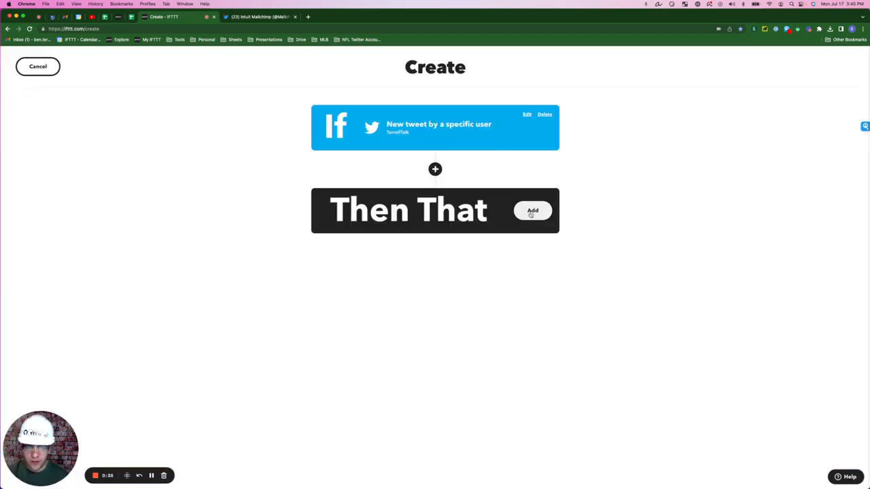
# Add a Slack 'Post to channel' action targeting the private feeds channel with tweet fields
pyautogui.click(532, 210)
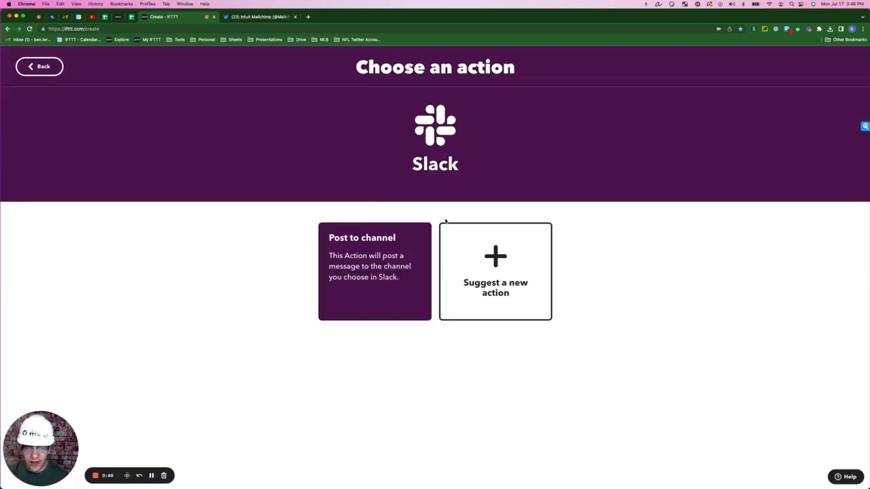
pyautogui.click(375, 271)
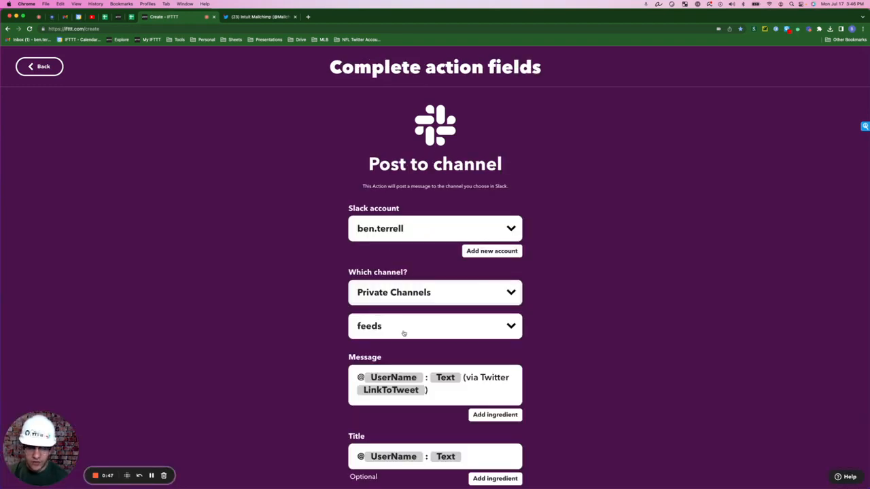
pyautogui.scroll(-3)
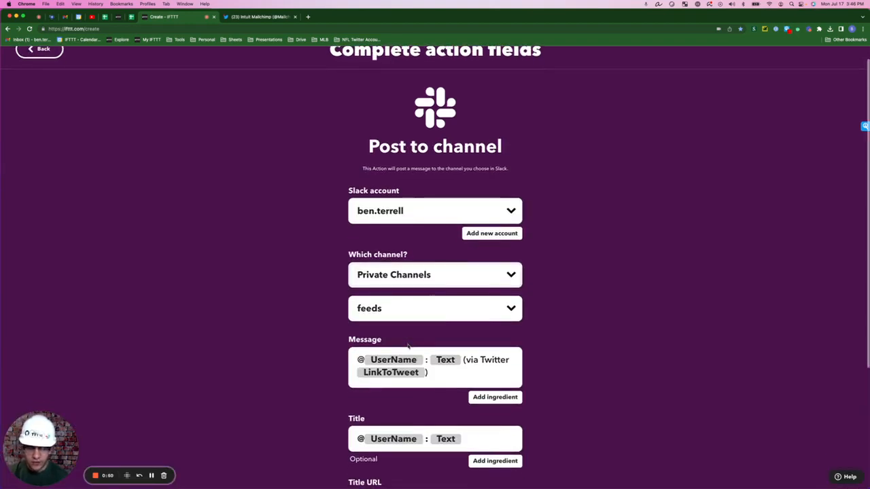
pyautogui.scroll(-3)
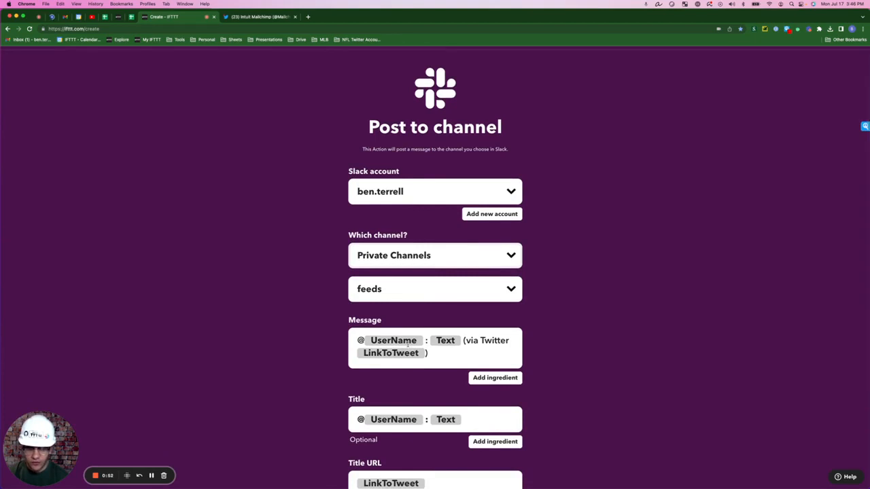
pyautogui.scroll(-3)
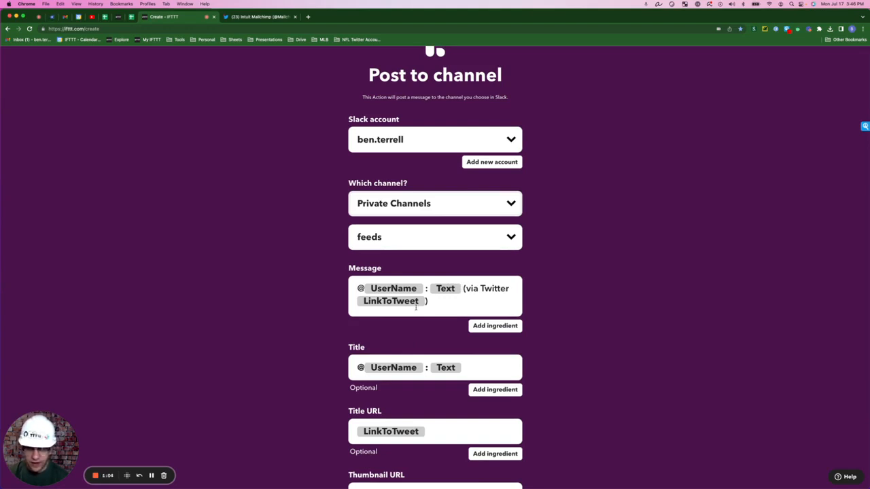
pyautogui.moveTo(258, 309)
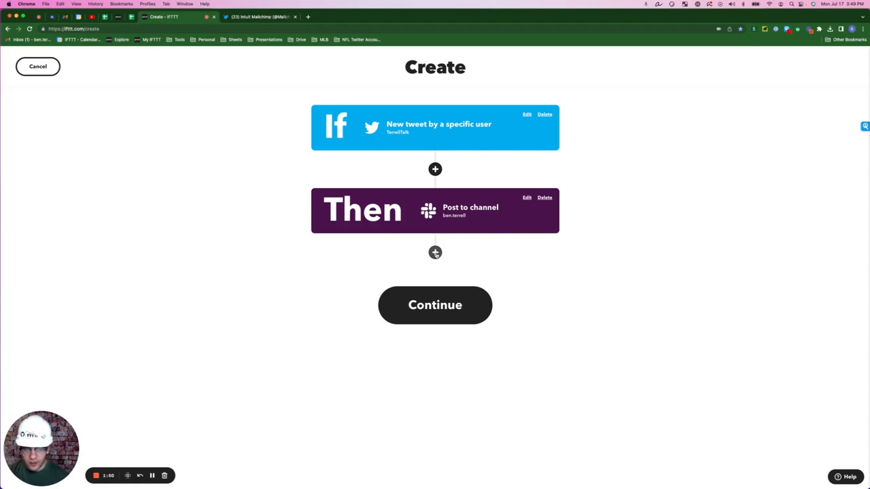
# Add a weekly email digest action for Mondays at 7AM with title, message and URL
pyautogui.click(435, 252)
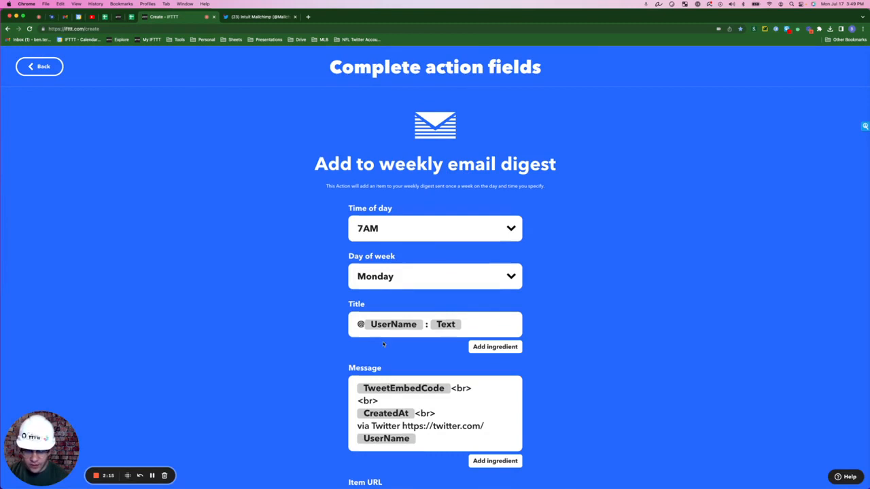
pyautogui.scroll(-3)
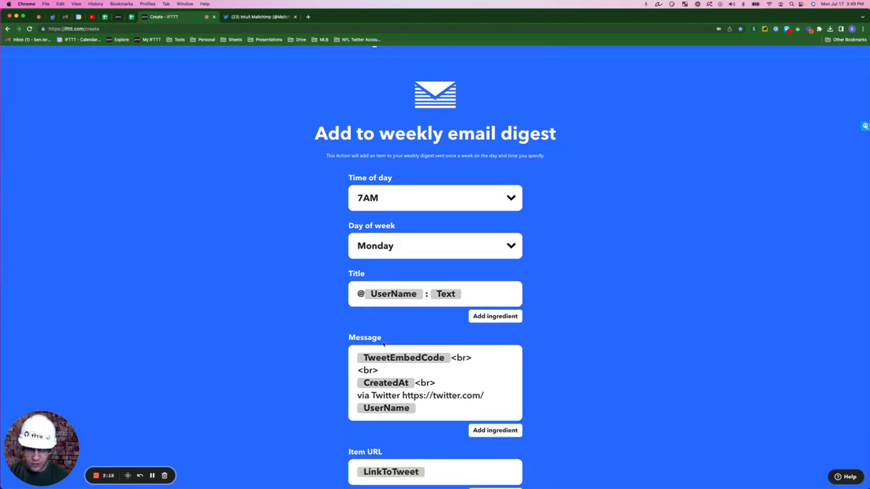
pyautogui.scroll(-3)
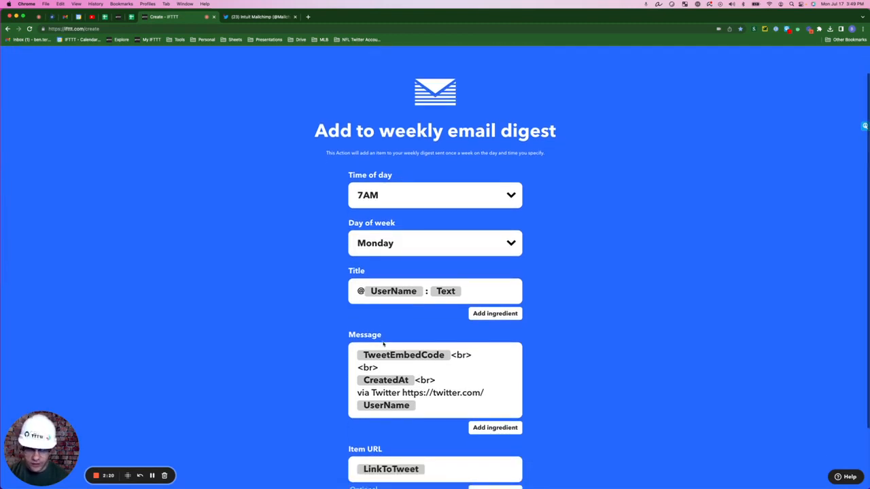
pyautogui.scroll(-3)
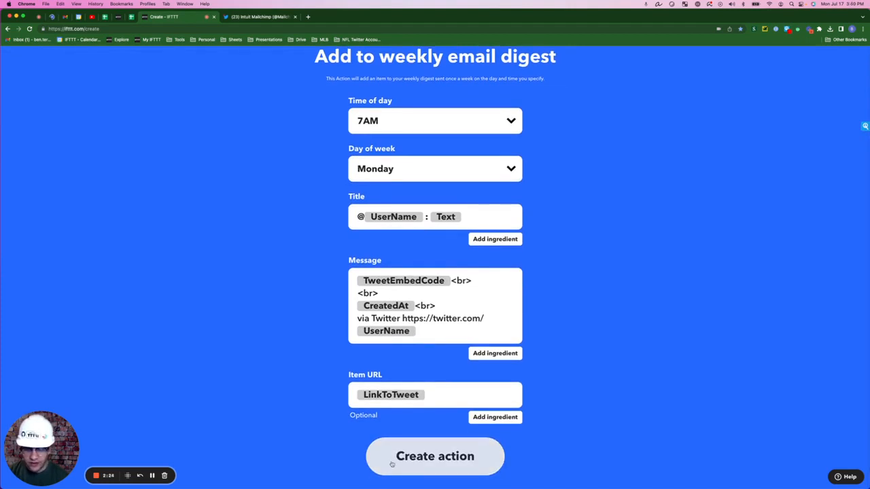
pyautogui.click(434, 456)
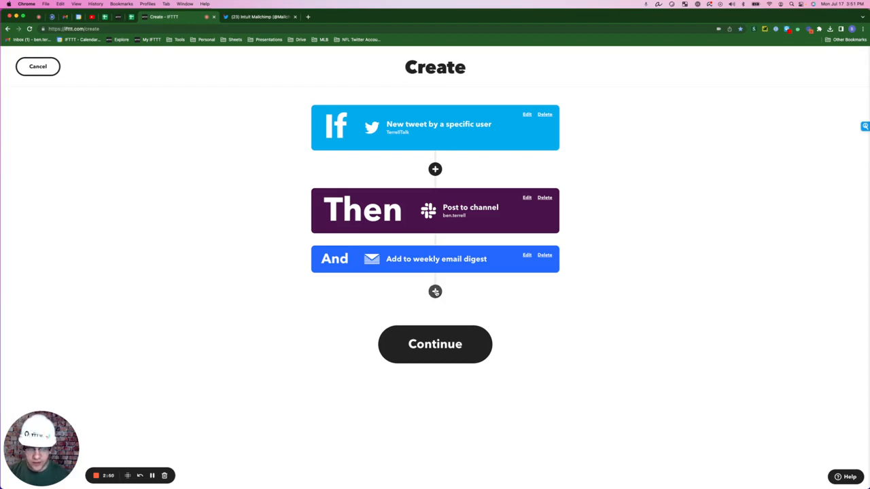
# Add a Google Calendar detailed event ending tomorrow at 9:30AM, with All day set to no
pyautogui.click(435, 291)
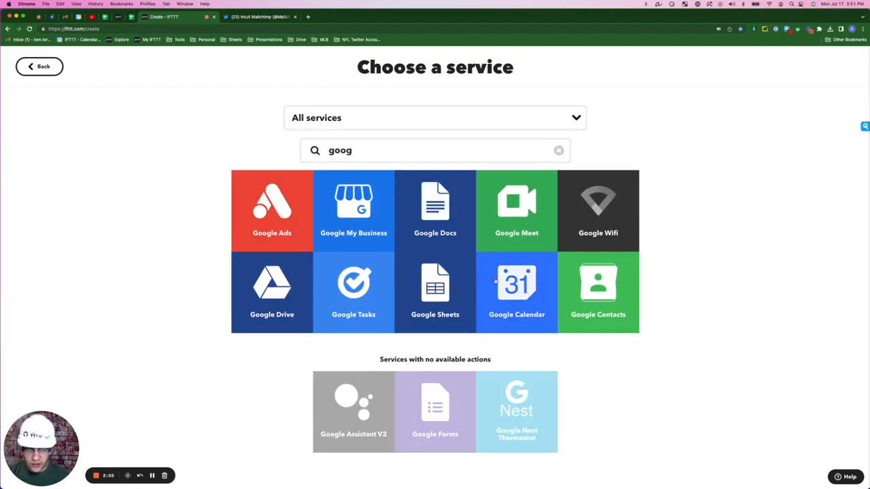
pyautogui.click(516, 292)
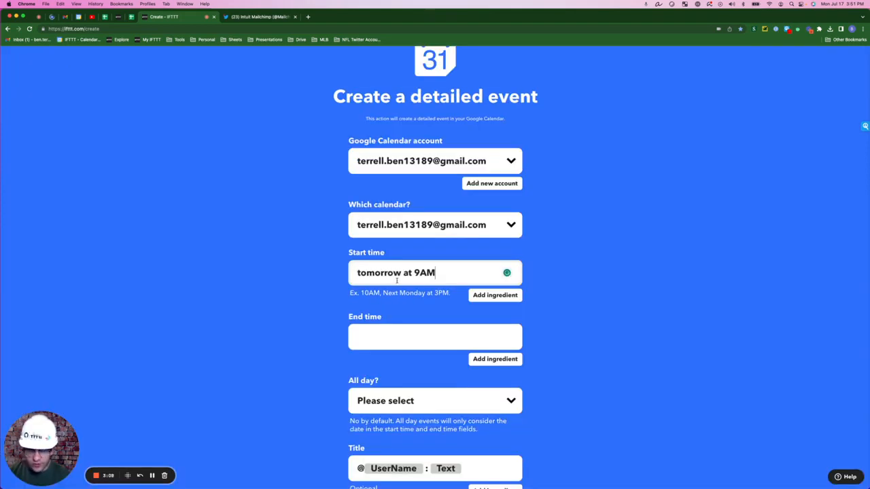
pyautogui.click(435, 336)
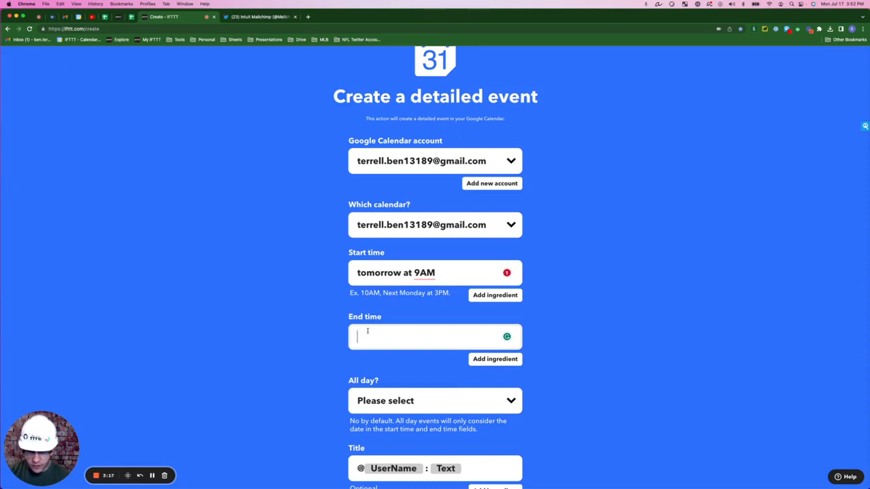
pyautogui.write('tomorrow at 9:30AM')
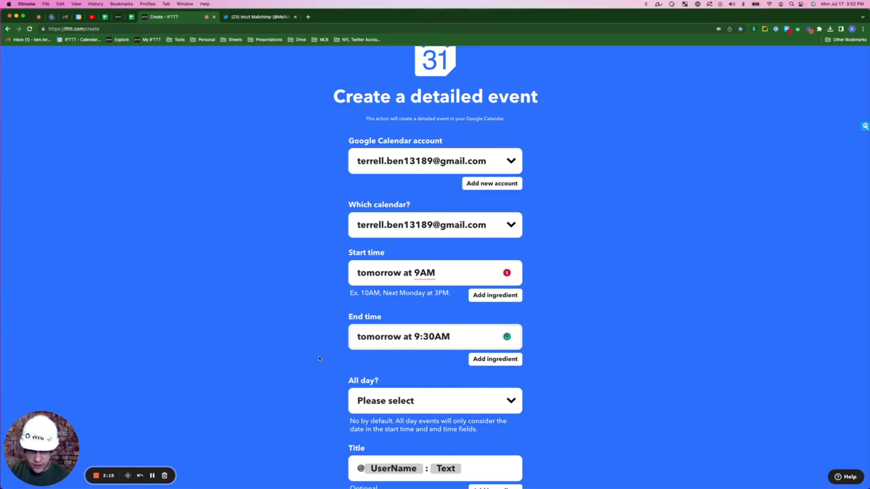
pyautogui.click(435, 400)
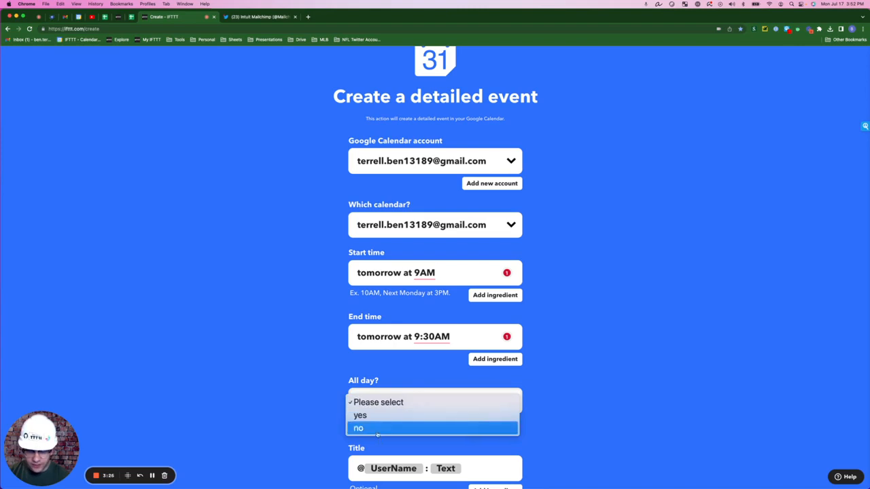
pyautogui.click(358, 428)
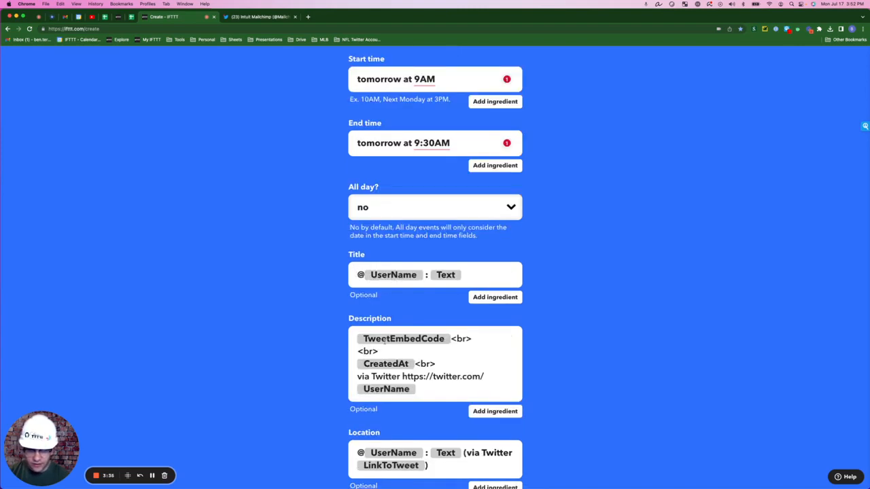
pyautogui.scroll(-3)
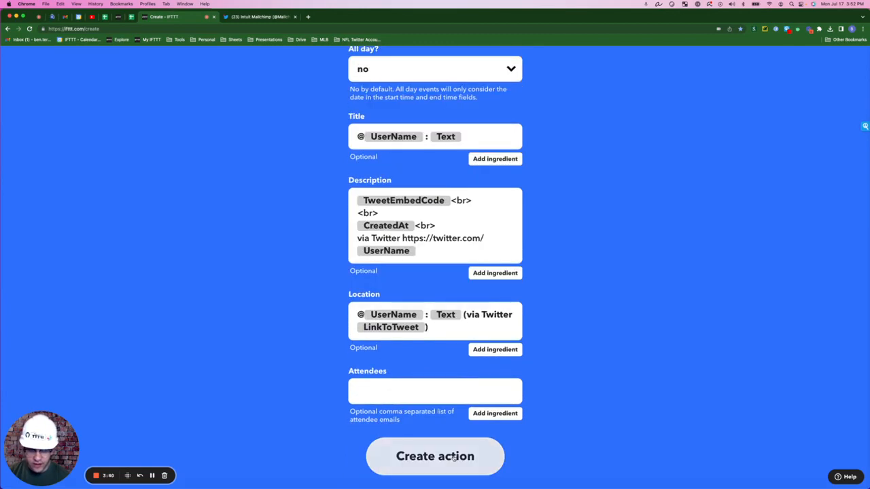
pyautogui.click(435, 455)
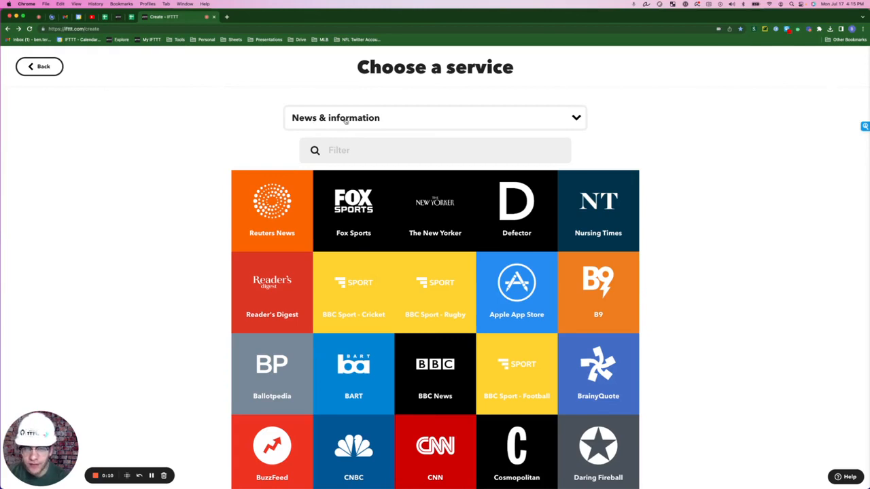
# Start a new applet triggered by CNN's 'New post in Politics'
pyautogui.scroll(-3)
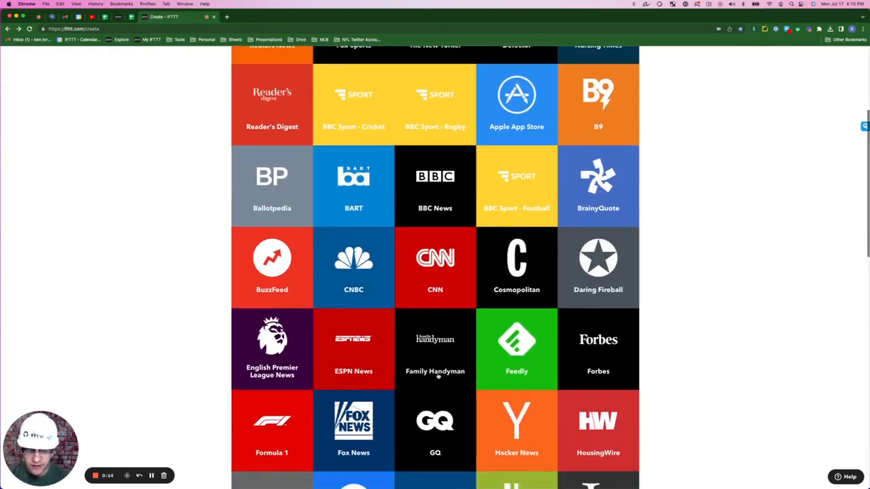
pyautogui.scroll(-3)
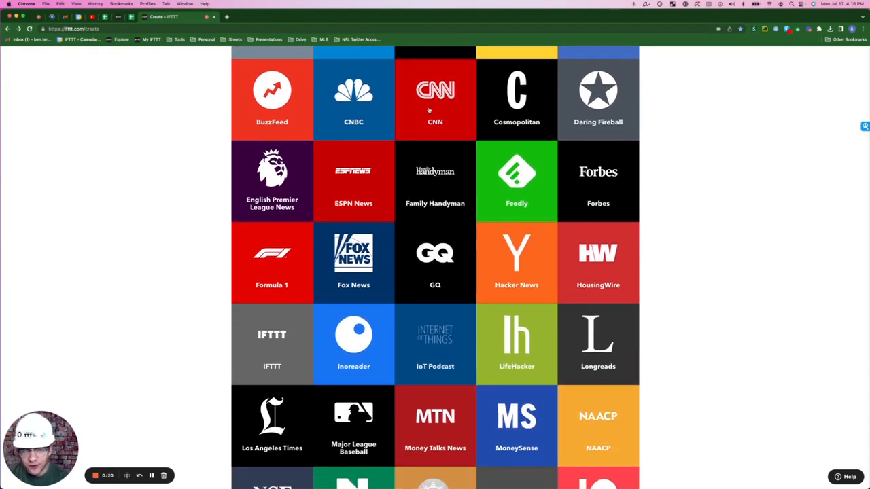
pyautogui.click(435, 98)
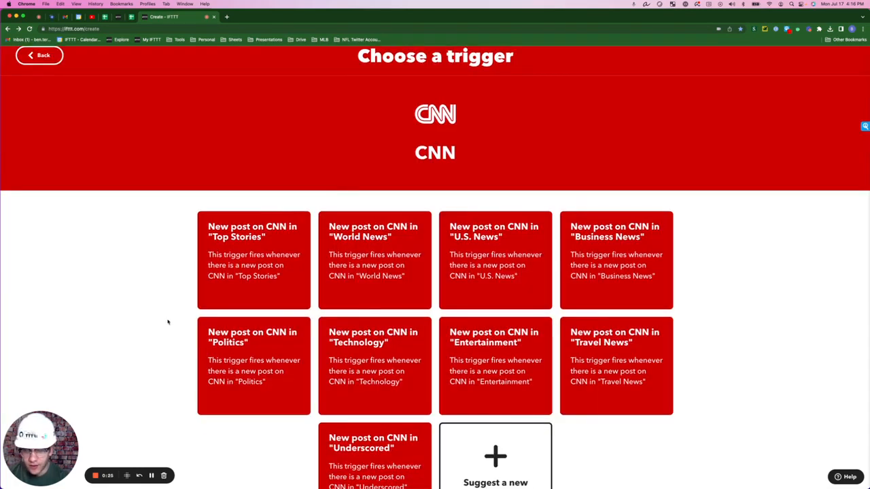
pyautogui.moveTo(259, 347)
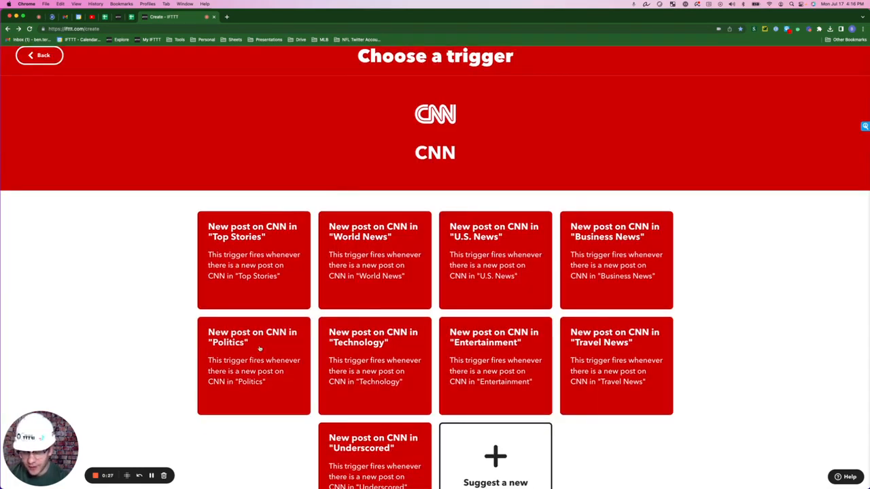
pyautogui.click(254, 337)
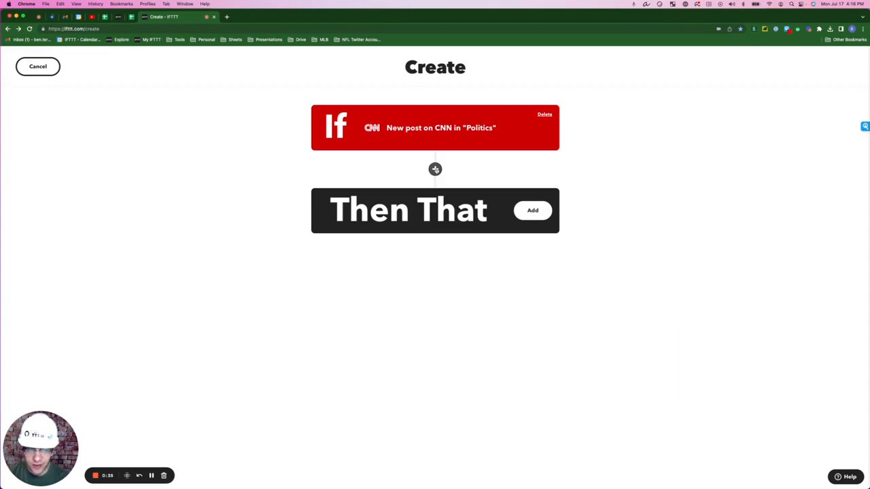
# Add an AI Social Creator query with Sarcastic tone and Spanish as the language
pyautogui.click(435, 168)
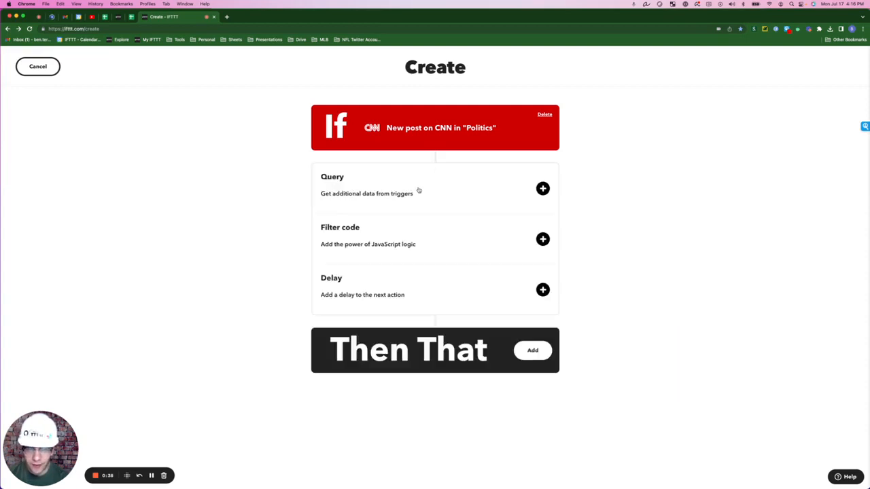
pyautogui.click(532, 350)
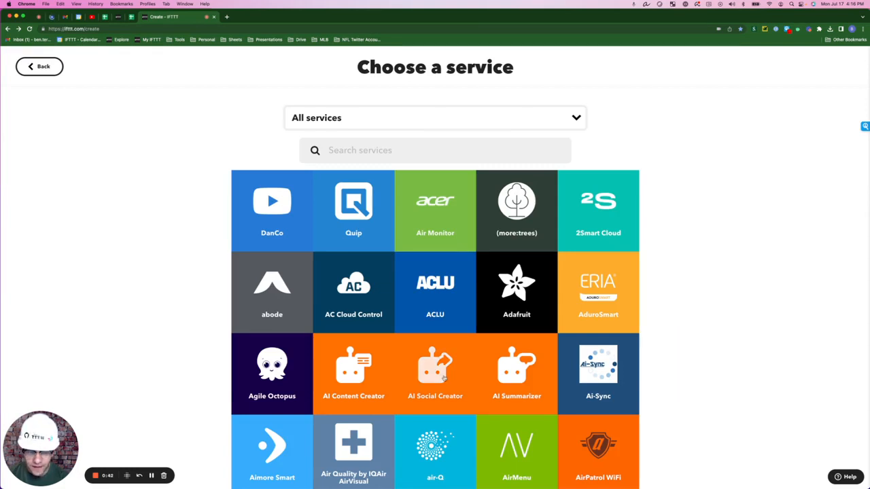
pyautogui.click(435, 373)
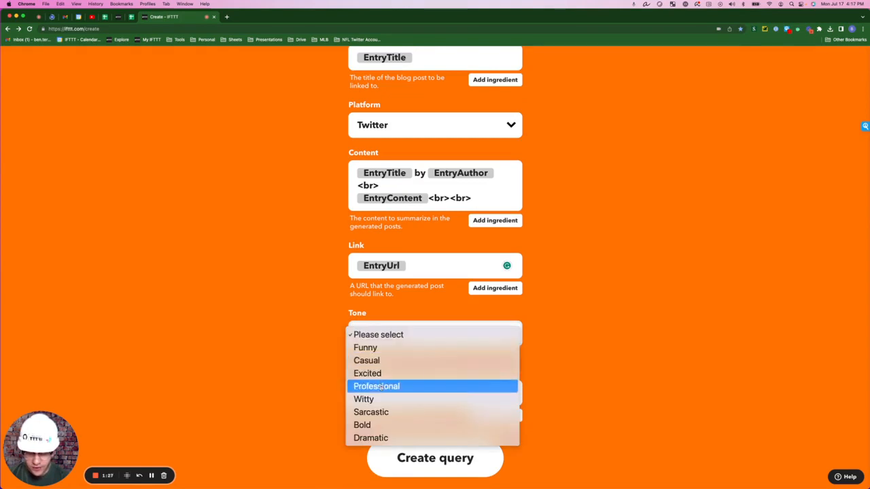
pyautogui.moveTo(370, 412)
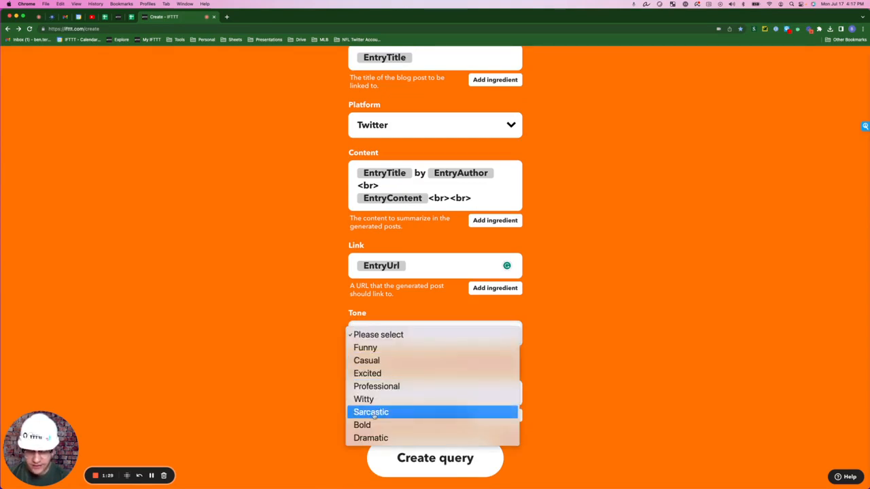
pyautogui.click(370, 412)
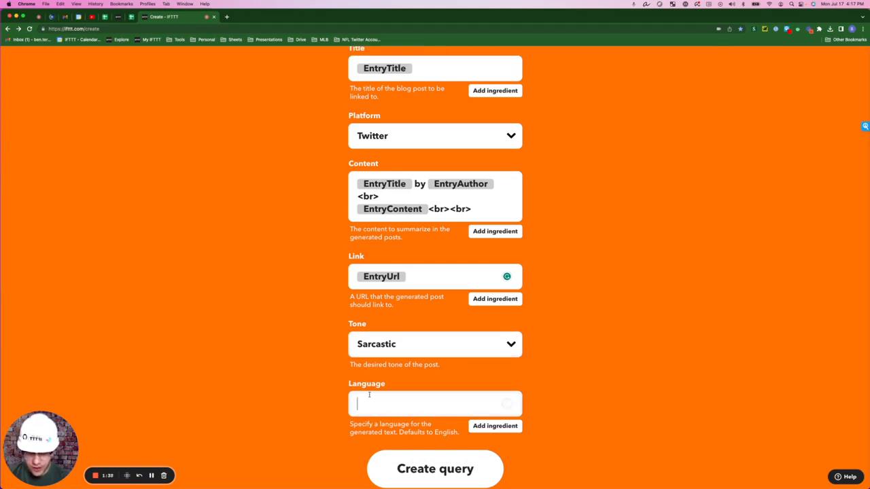
pyautogui.write('spanish')
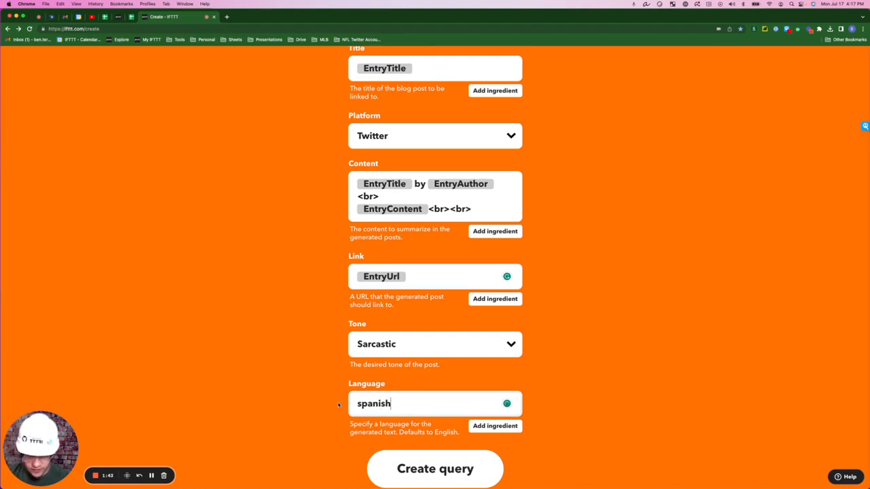
pyautogui.click(435, 468)
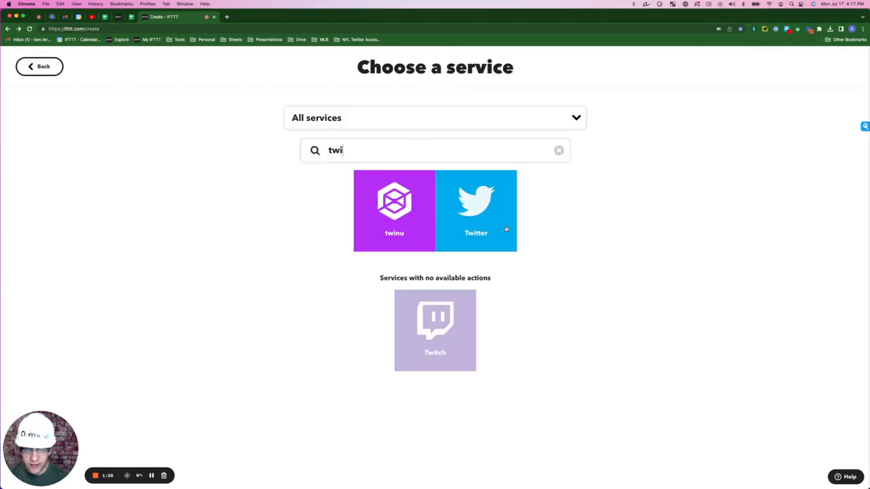
# Set Twitter's Post a tweet action to use AI Social Creator Content as tweet text
pyautogui.click(475, 211)
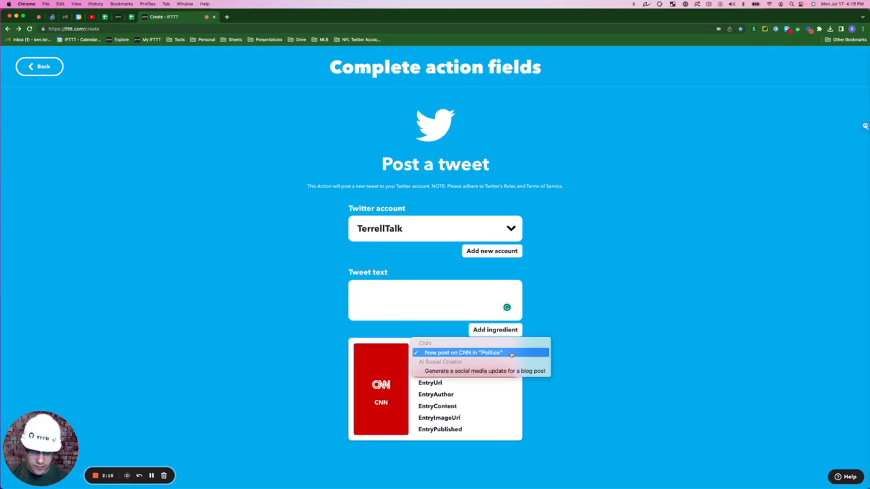
pyautogui.moveTo(481, 371)
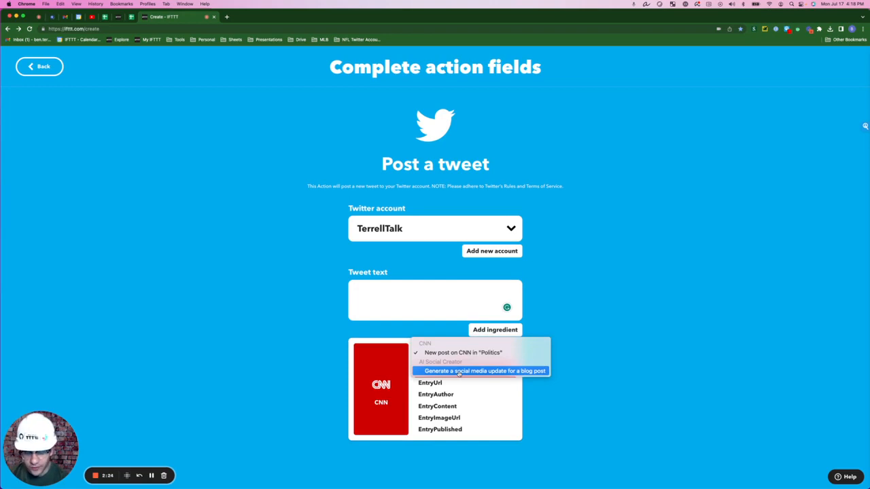
pyautogui.click(485, 371)
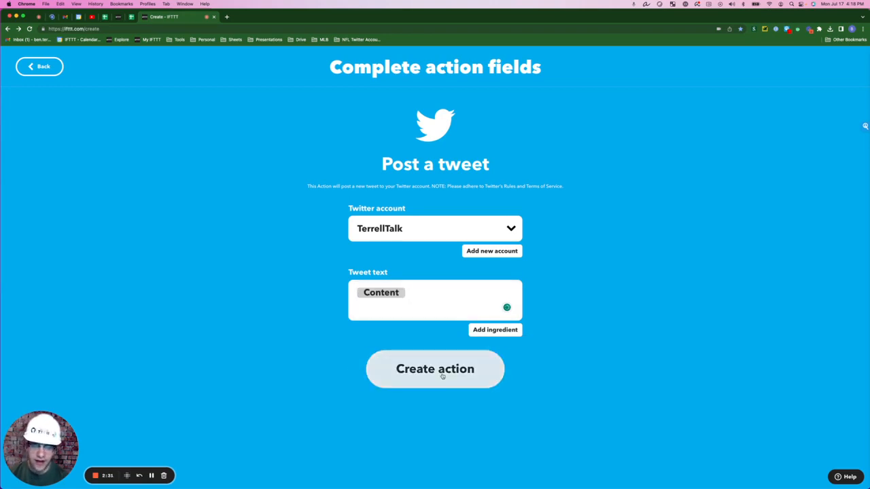
# Save the tweet action, title the applet 'sarcastic political tweets', and finish it
pyautogui.click(435, 369)
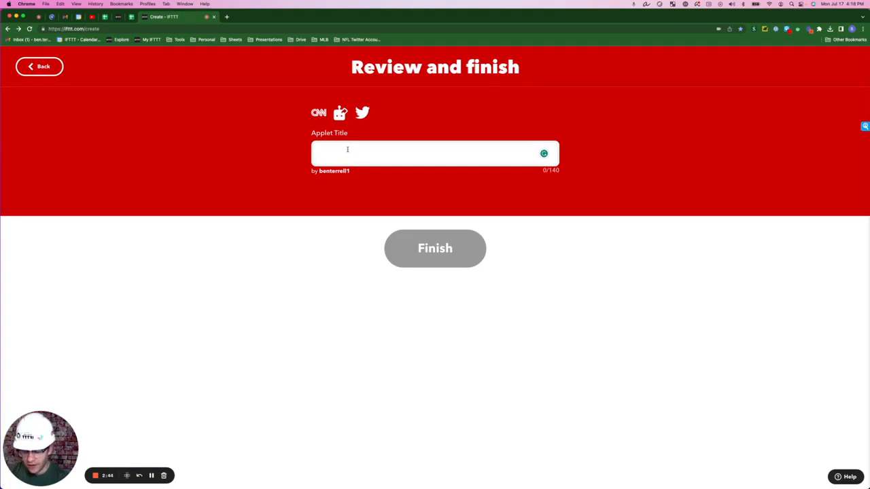
pyautogui.write('sarcastic political tweets')
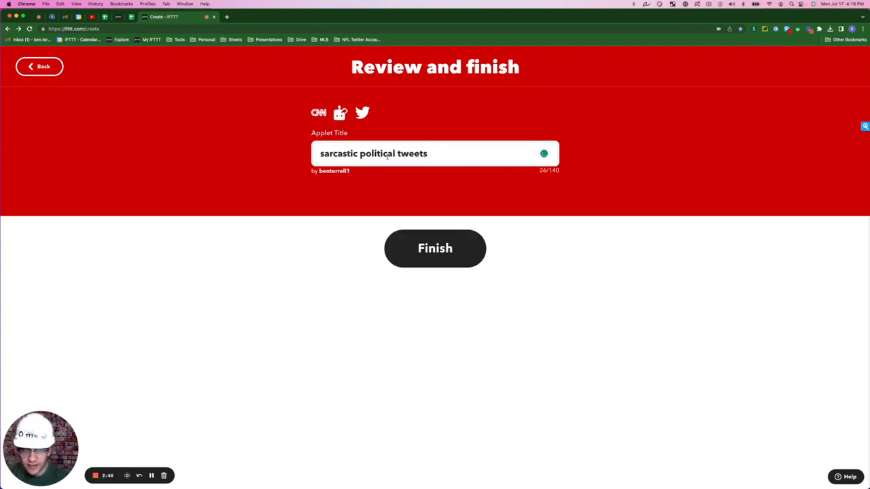
pyautogui.click(434, 248)
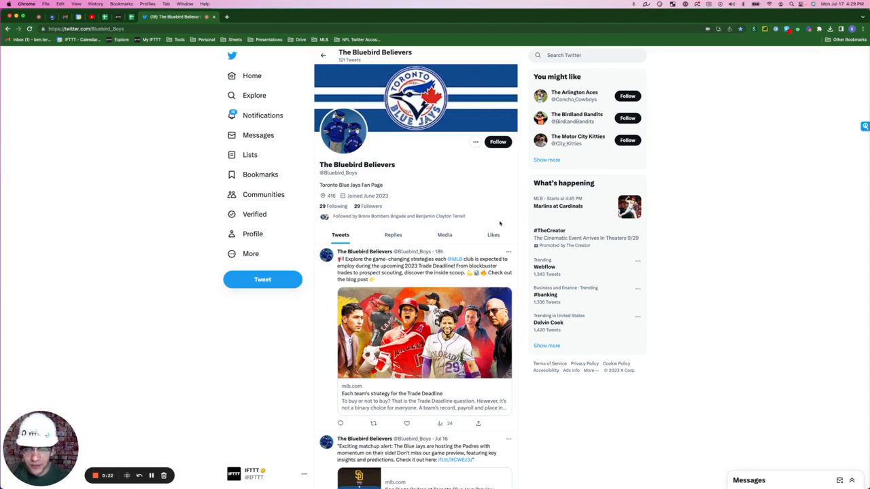
pyautogui.scroll(-3)
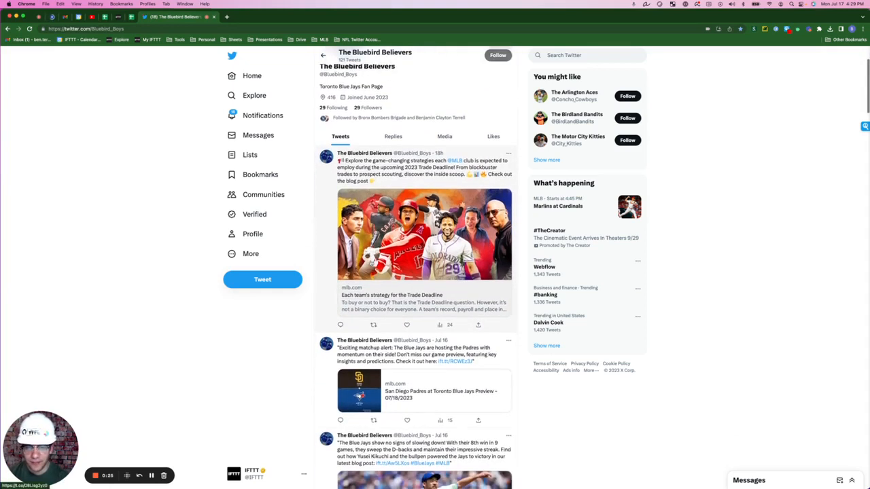
pyautogui.scroll(-3)
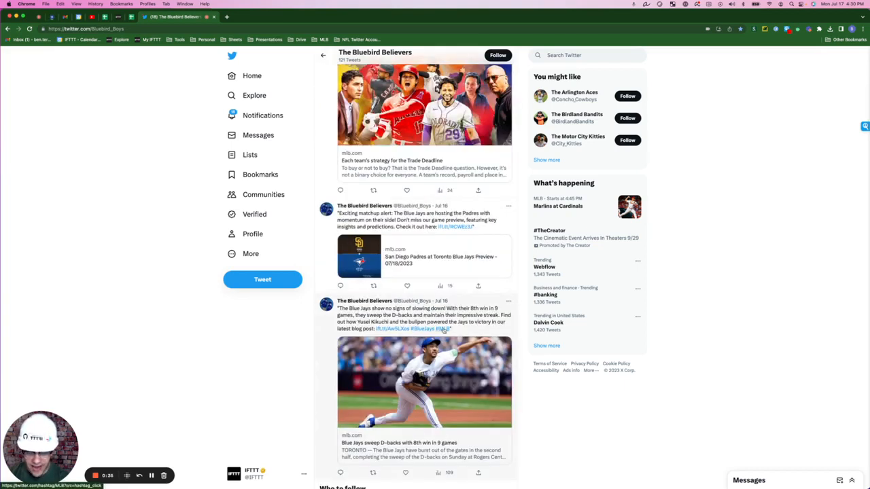
pyautogui.scroll(-3)
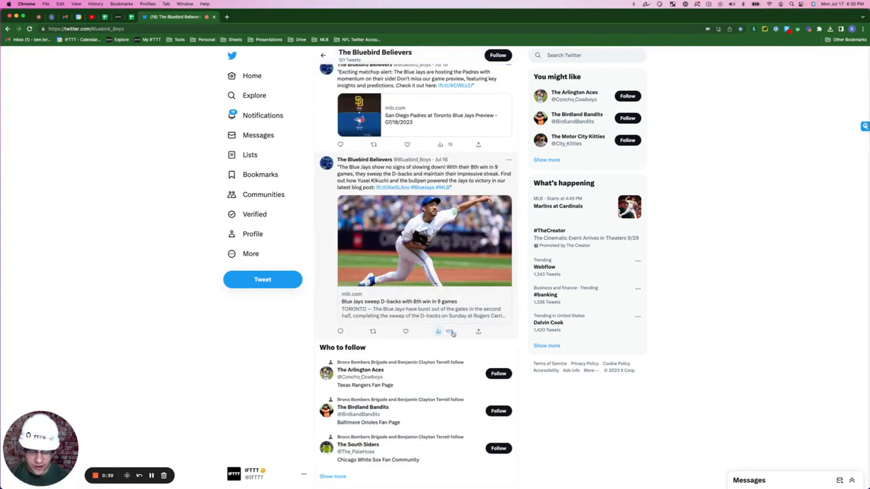